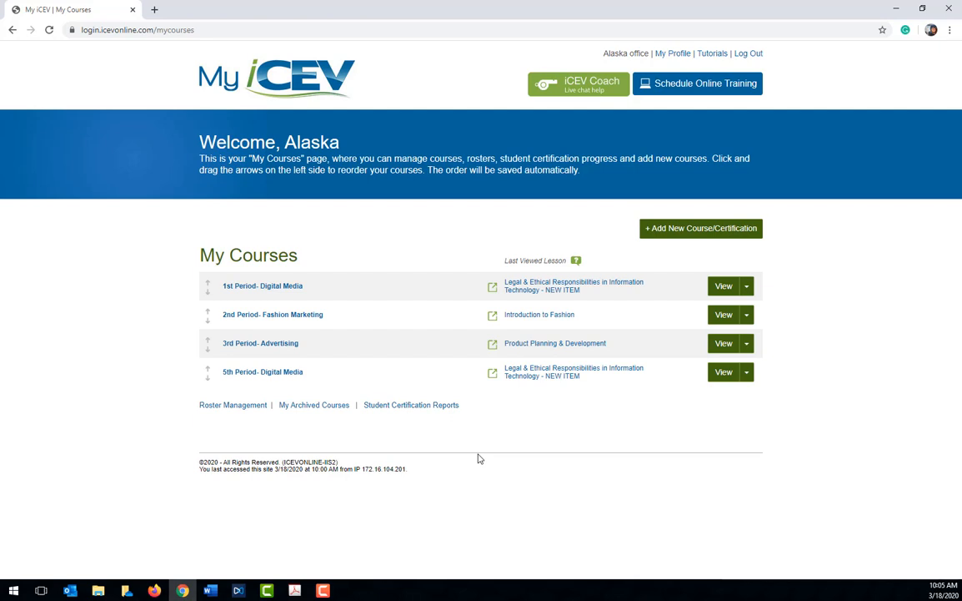
{"action": "mouse_move", "coordinate": [828, 292]}
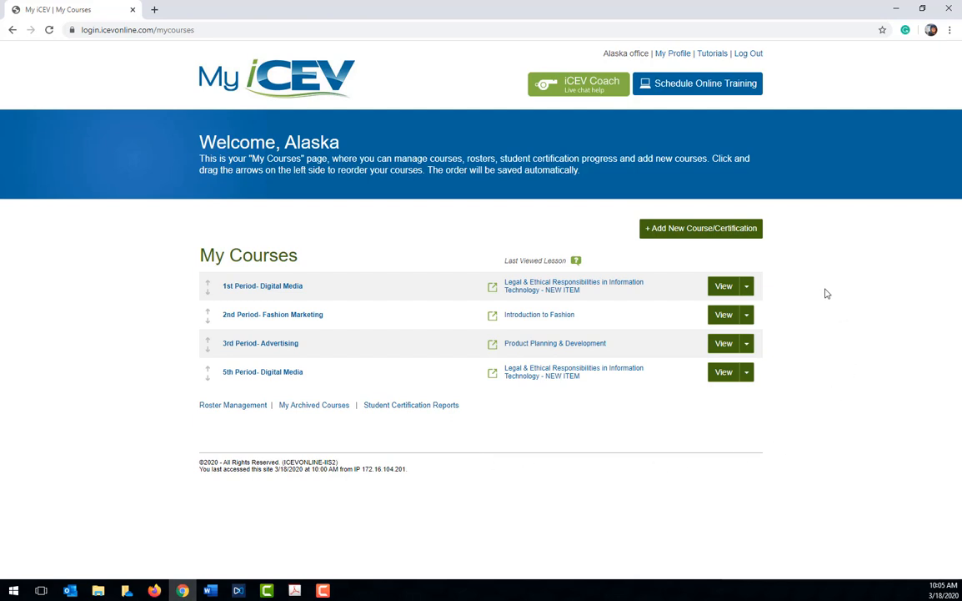
{"action": "mouse_move", "coordinate": [723, 295]}
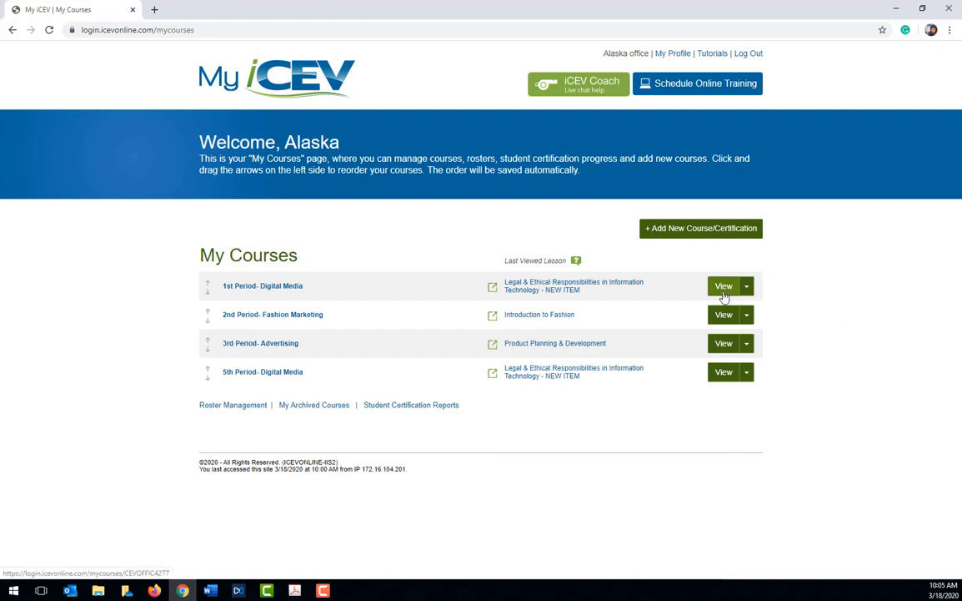
Open the 1st Period- Digital Media course using its View button
{"action": "left_click", "coordinate": [722, 285]}
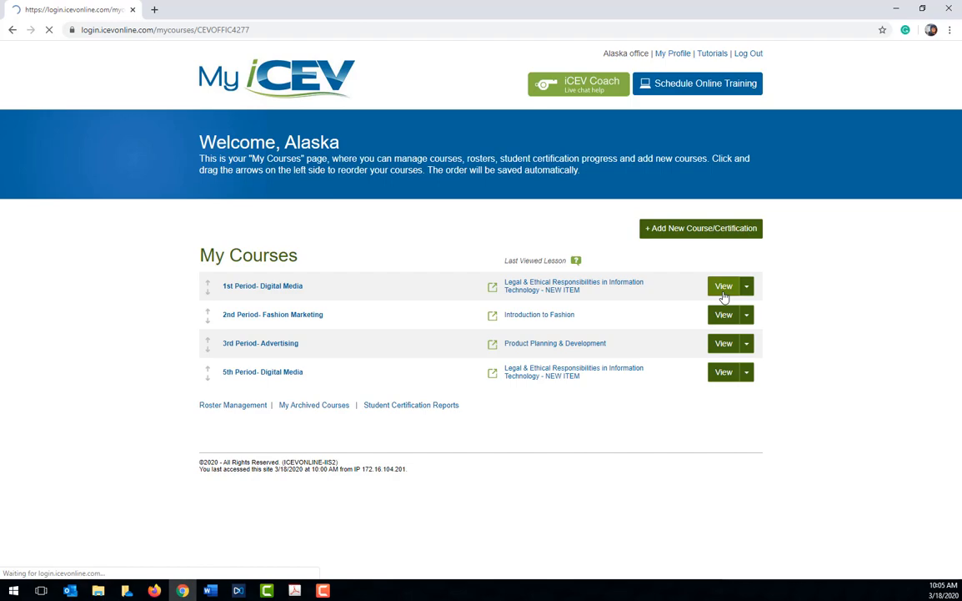
Scroll the course page and open Invite Students under the Students section
{"action": "left_click", "coordinate": [723, 285]}
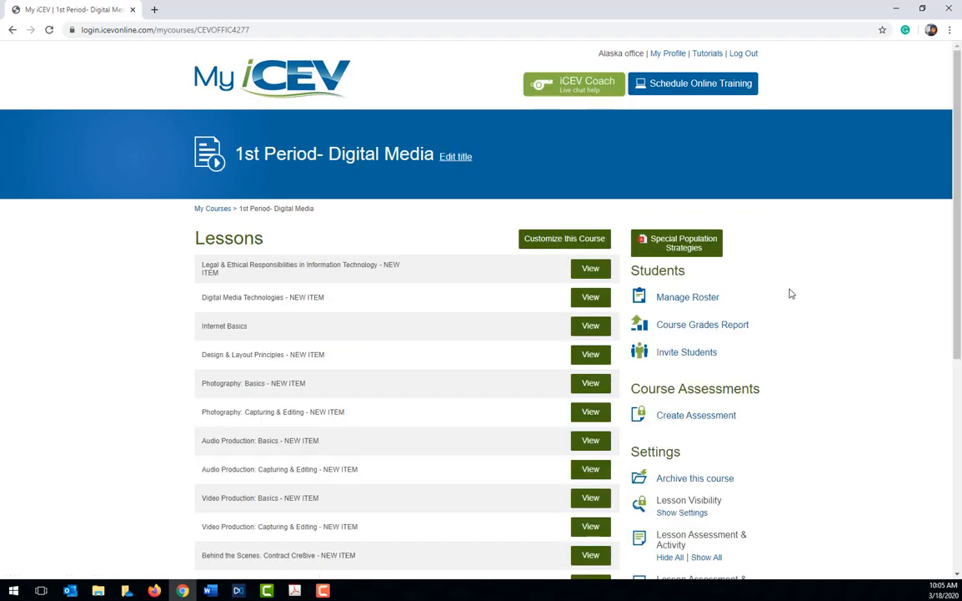
{"action": "mouse_move", "coordinate": [688, 356]}
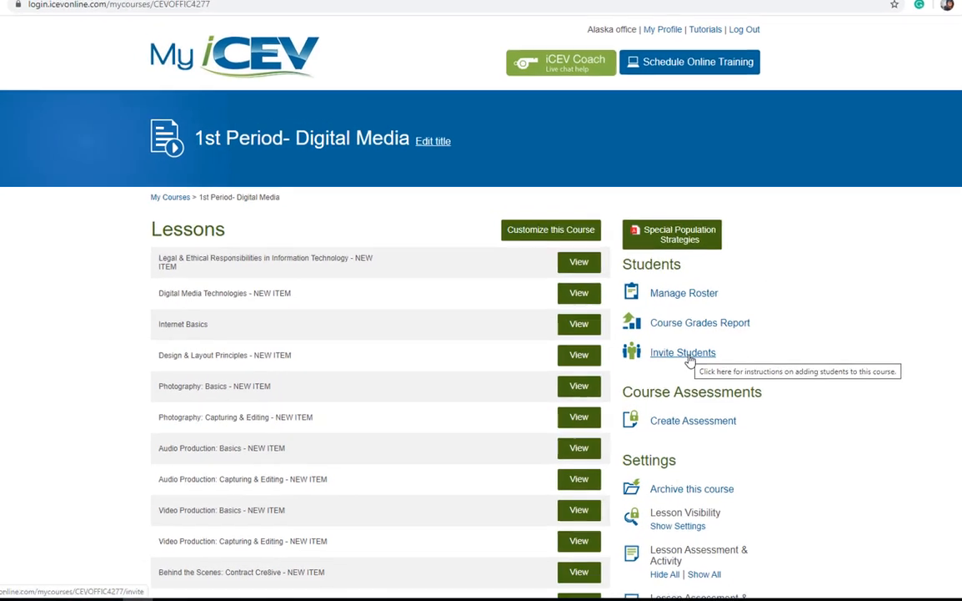
{"action": "scroll", "scroll_direction": "down", "scroll_amount": 3}
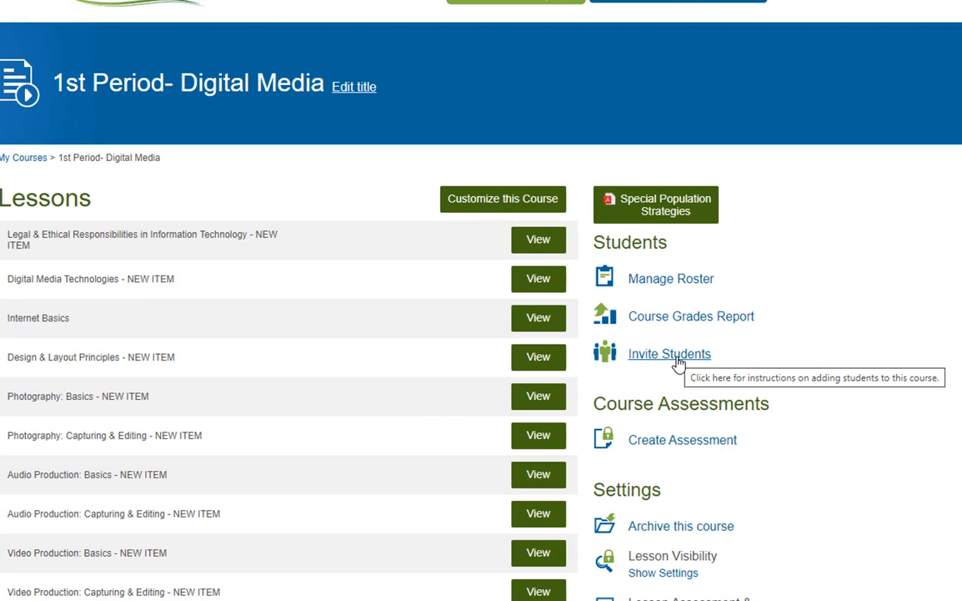
{"action": "left_click", "coordinate": [669, 353]}
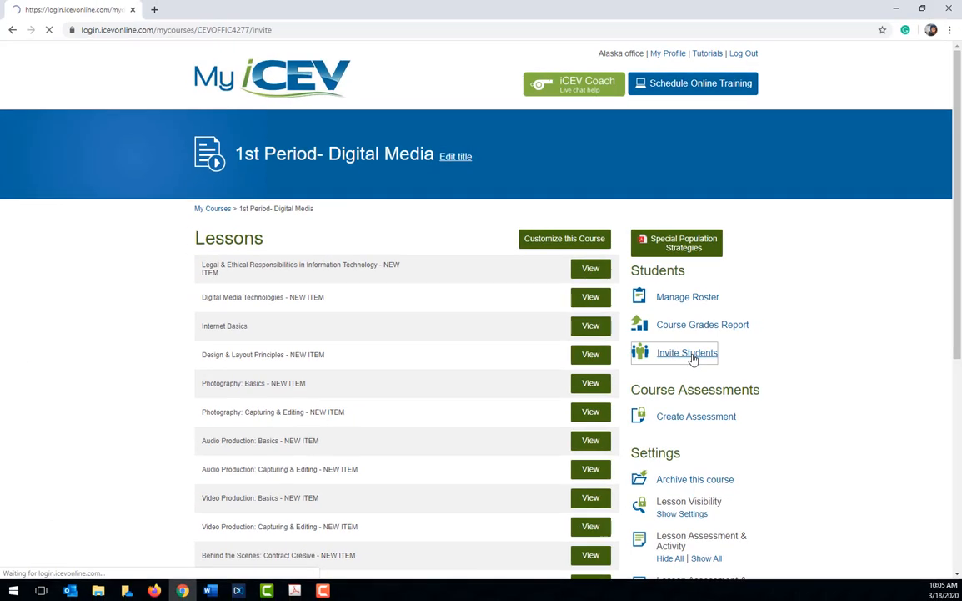
{"action": "left_click", "coordinate": [684, 353]}
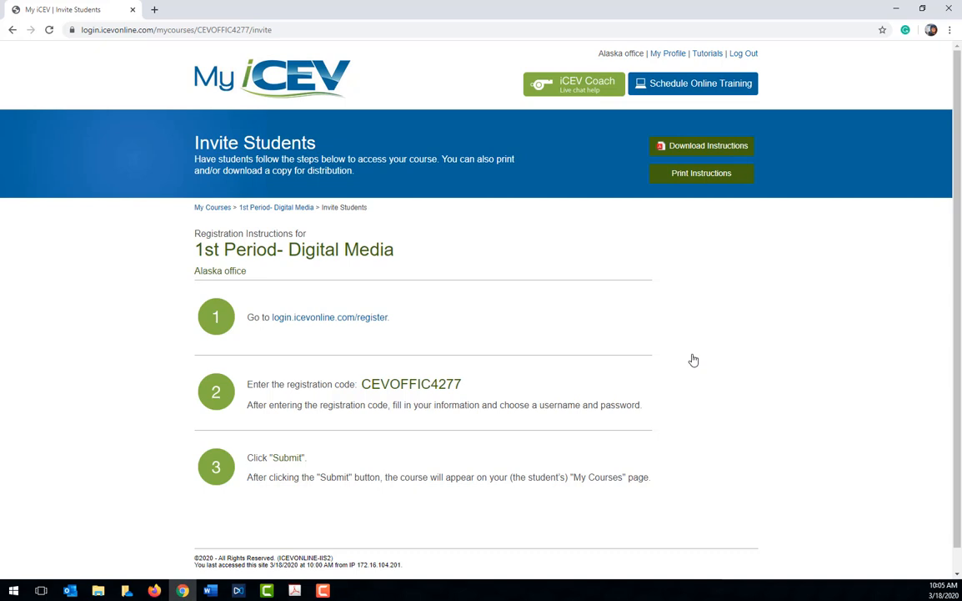
{"action": "mouse_move", "coordinate": [352, 326]}
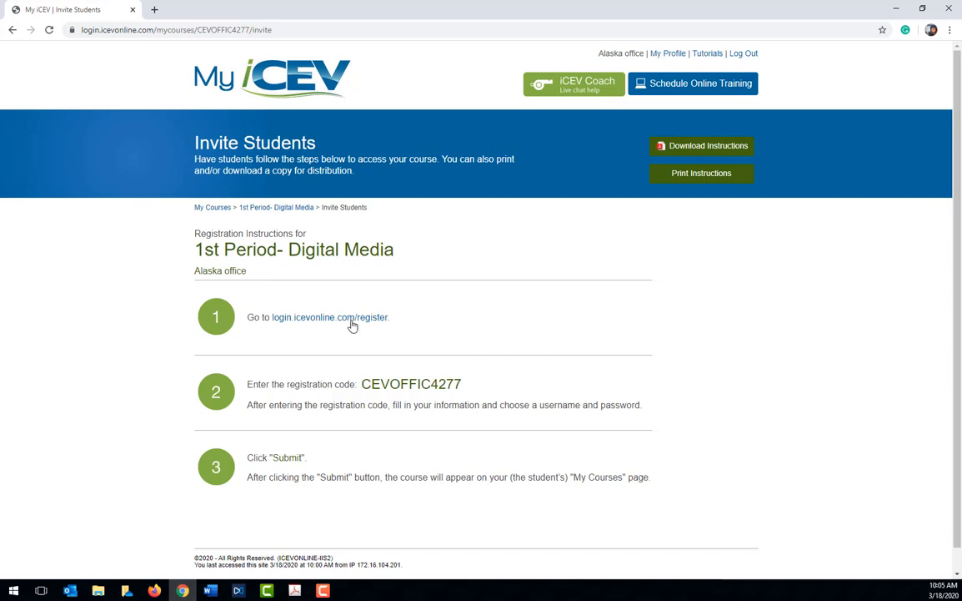
{"action": "left_click", "coordinate": [326, 317]}
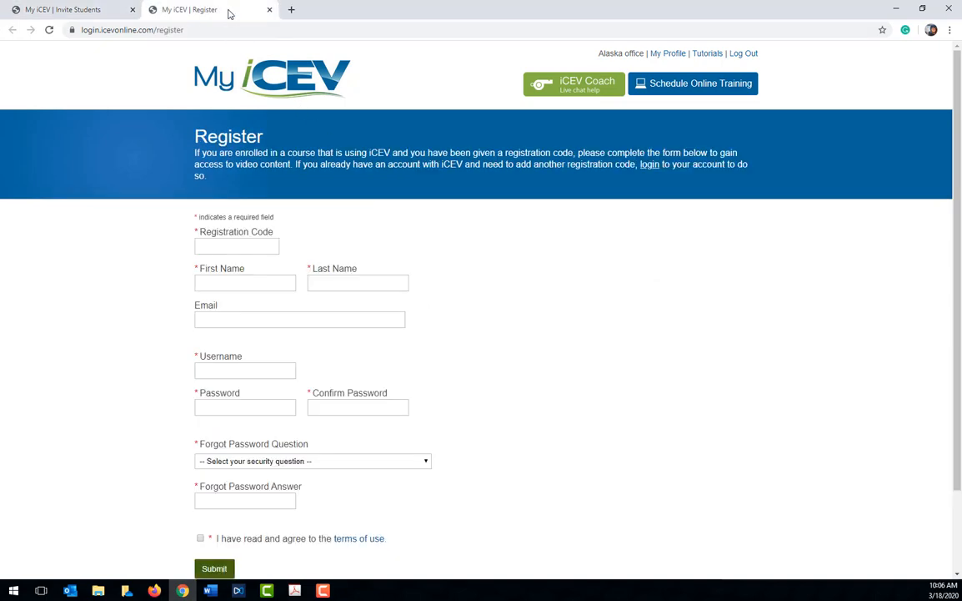
{"action": "left_click", "coordinate": [237, 246]}
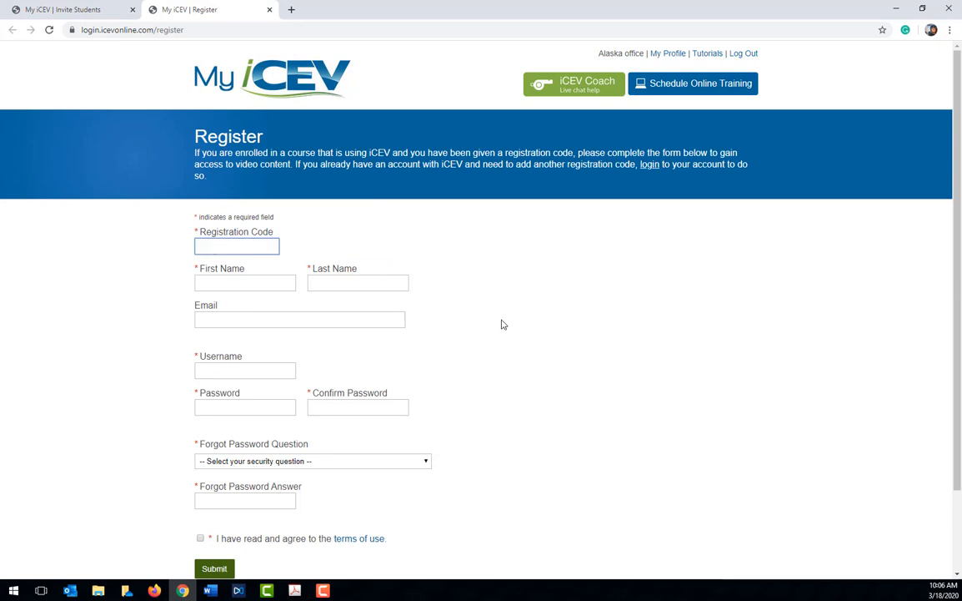
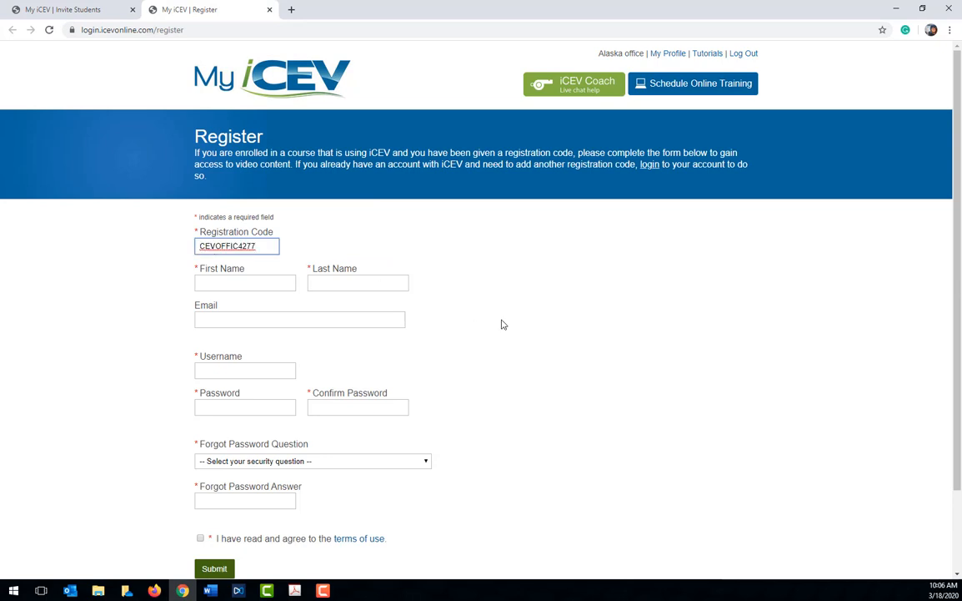
{"action": "left_click", "coordinate": [244, 283]}
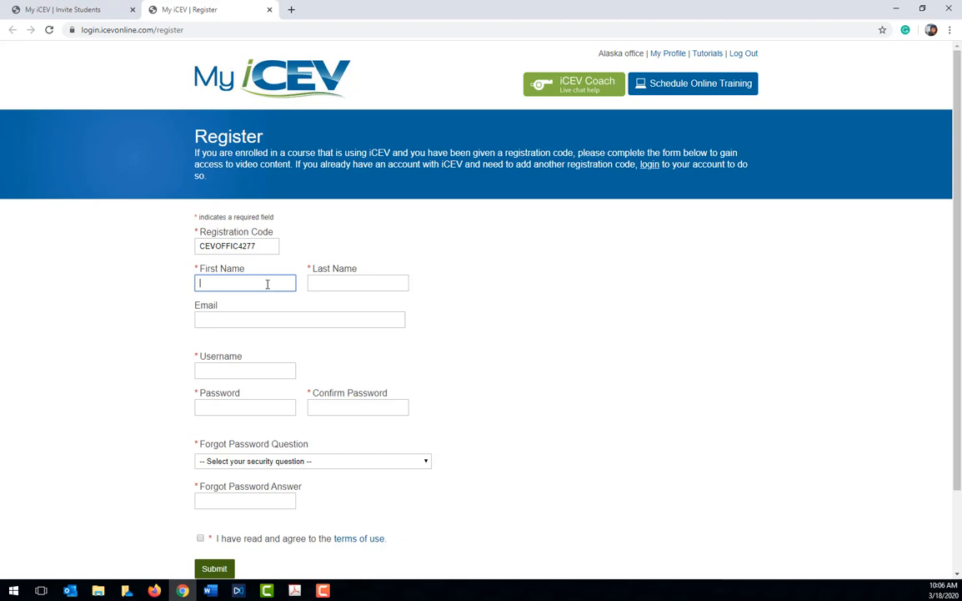
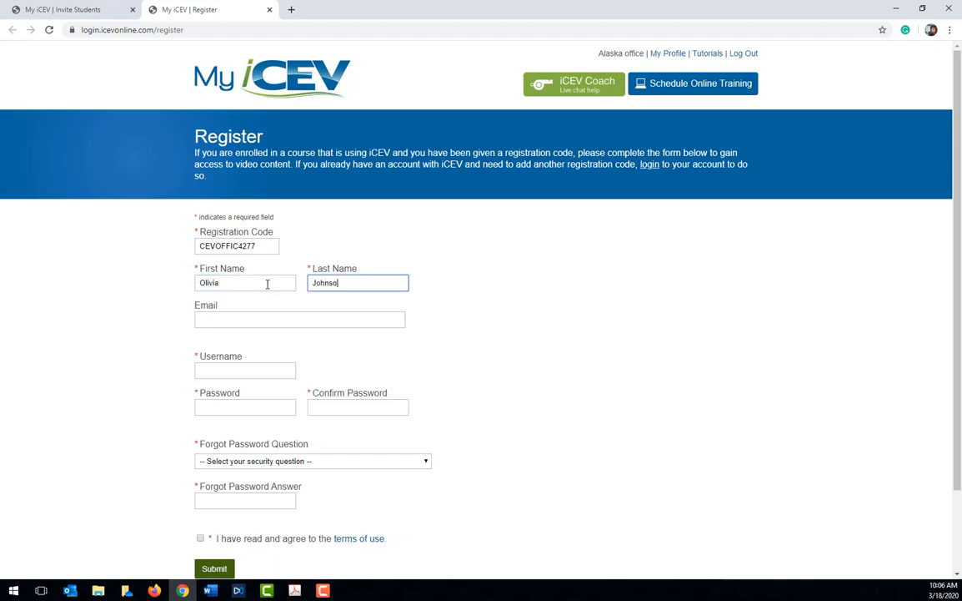
{"action": "type", "text": "o"}
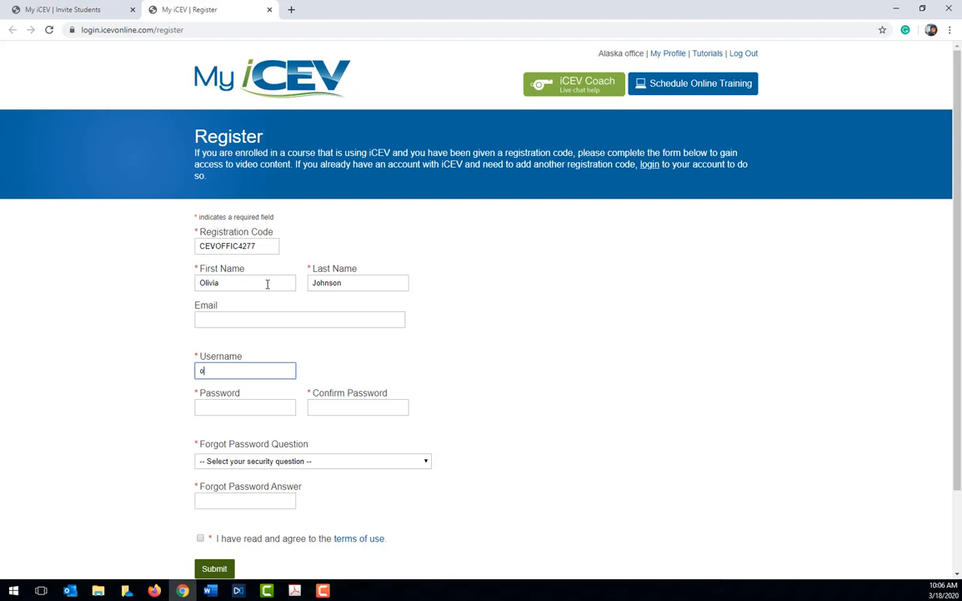
{"action": "type", "text": "liv"}
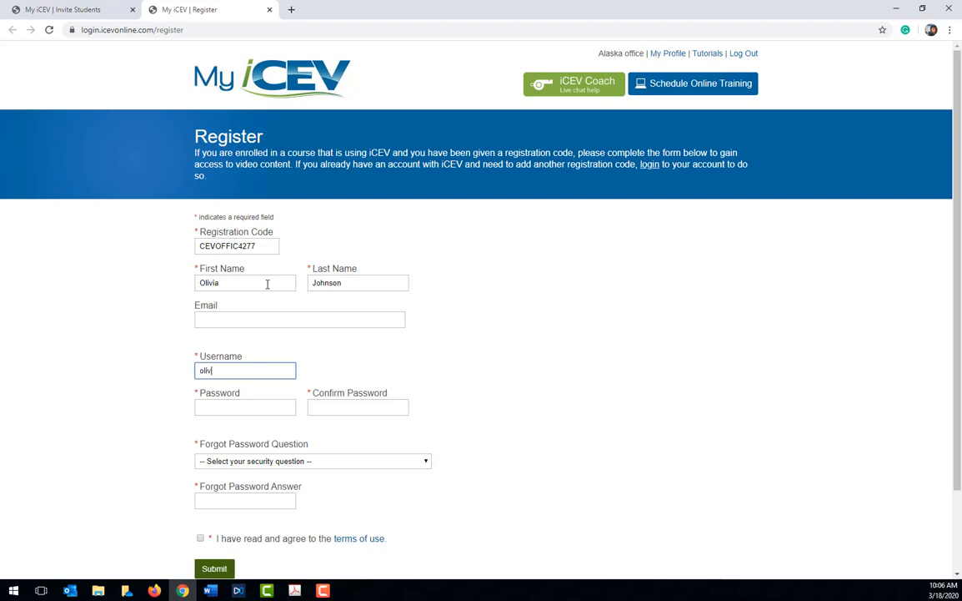
{"action": "left_click", "coordinate": [245, 407]}
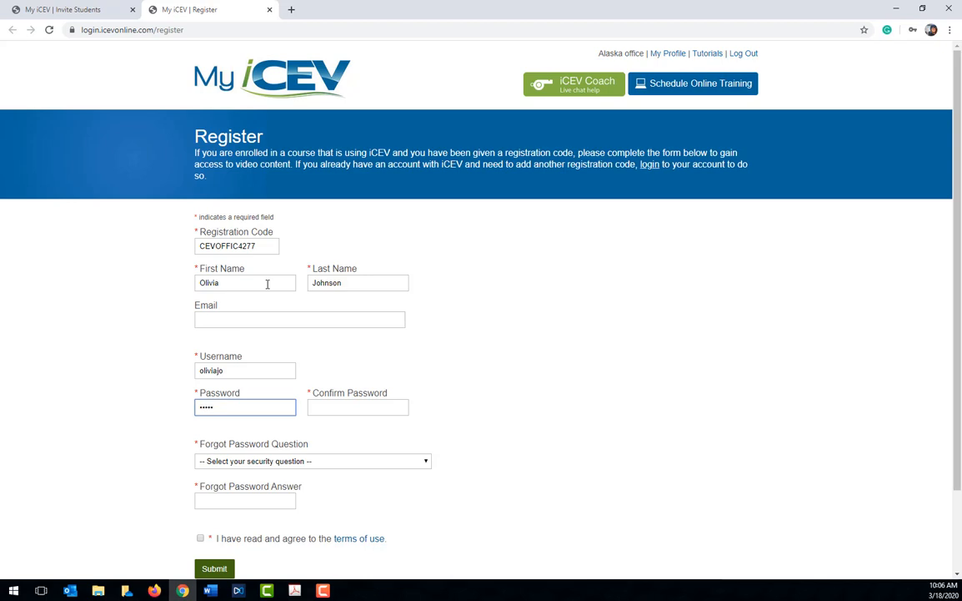
{"action": "left_click", "coordinate": [357, 406]}
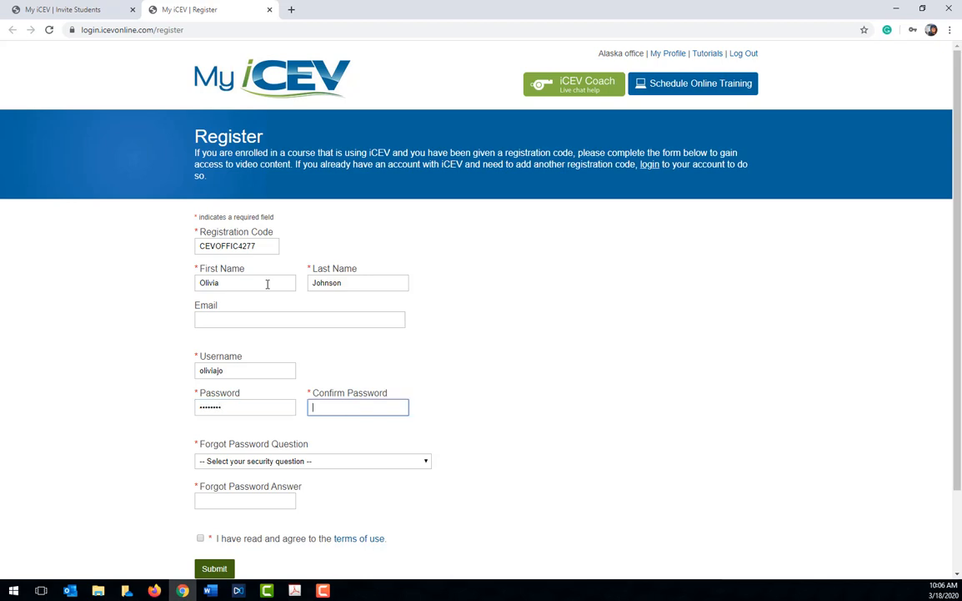
{"action": "type", "text": "password"}
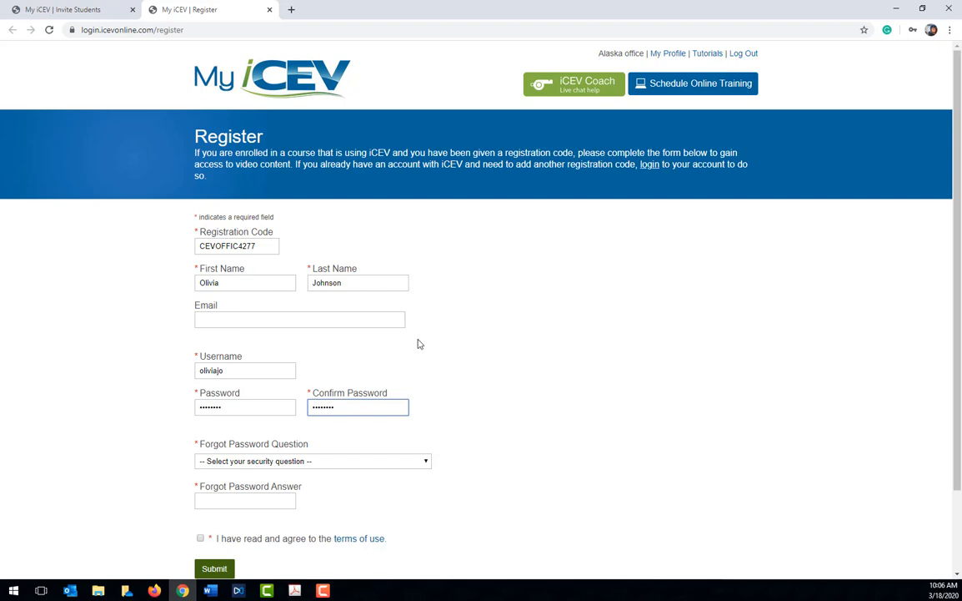
{"action": "left_click", "coordinate": [312, 461]}
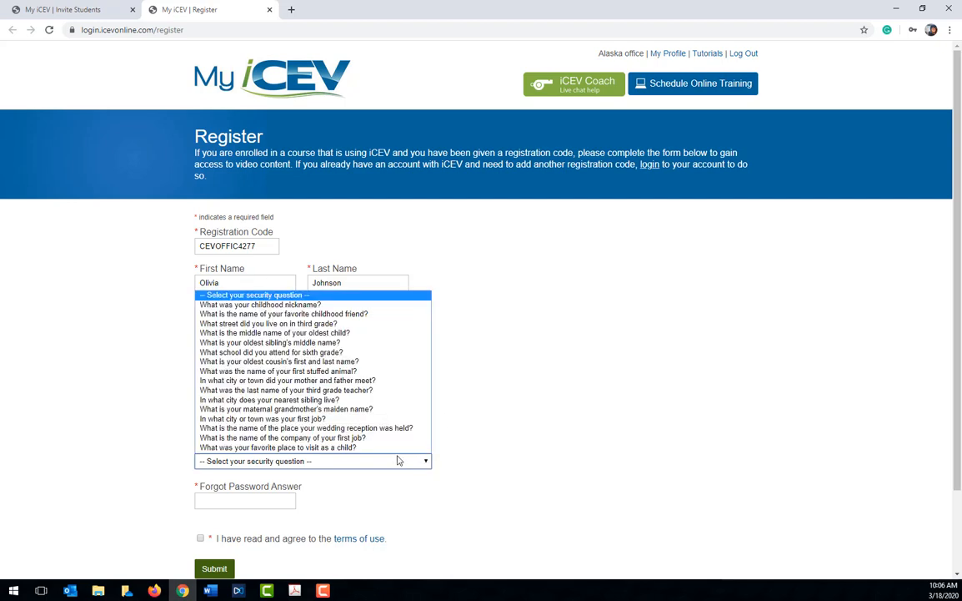
{"action": "left_click", "coordinate": [277, 446]}
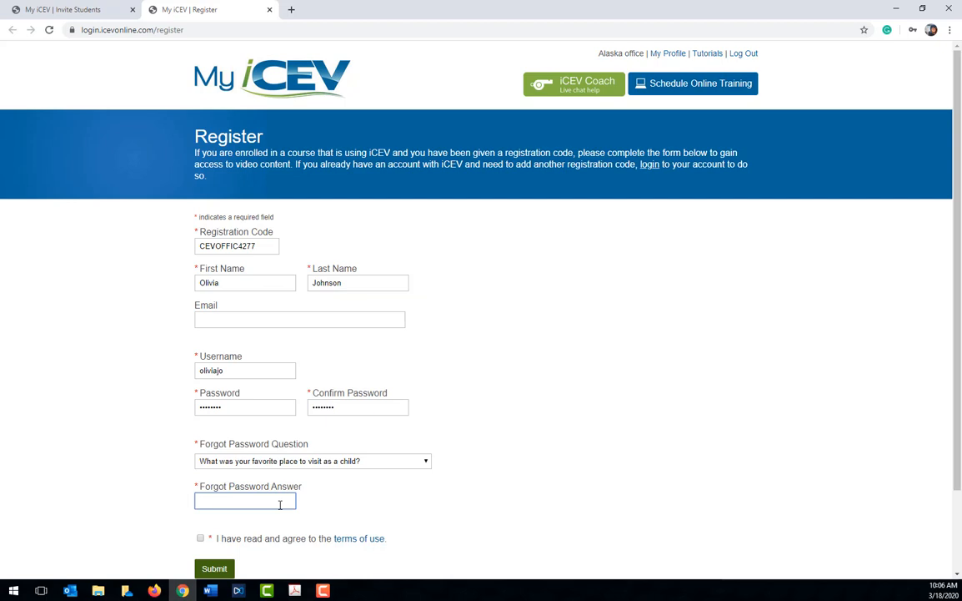
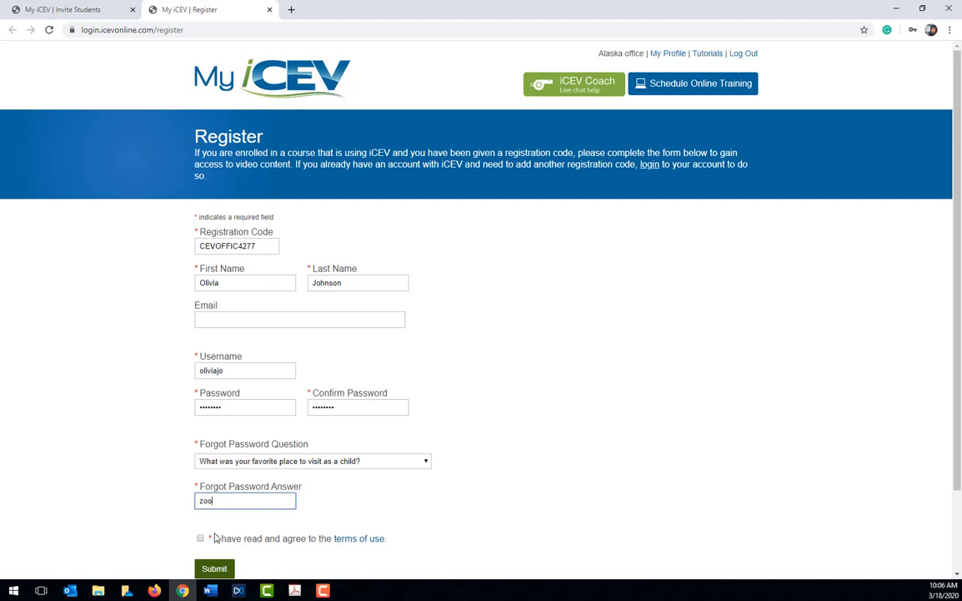
{"action": "left_click", "coordinate": [204, 539]}
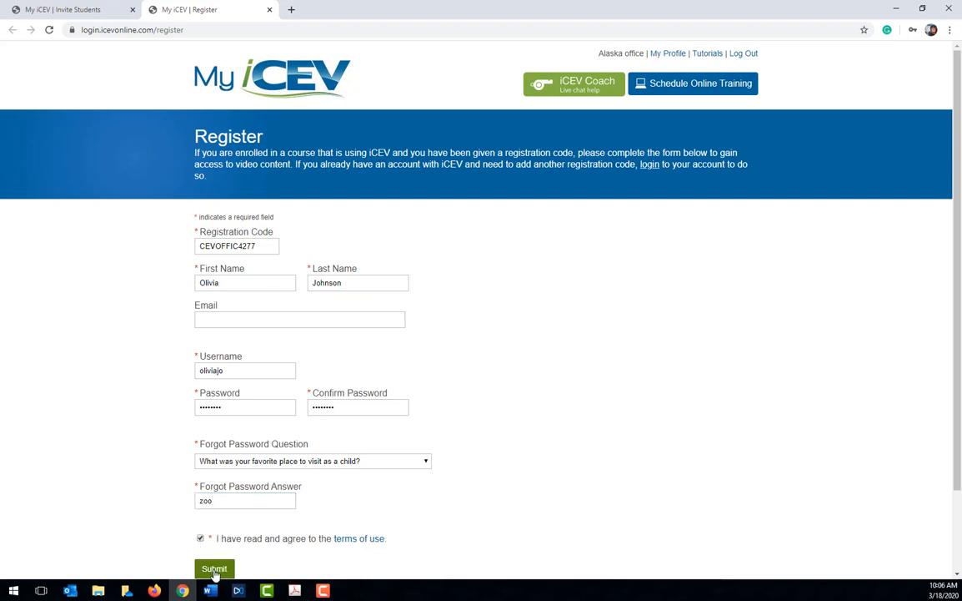
{"action": "scroll", "scroll_direction": "down", "scroll_amount": 3}
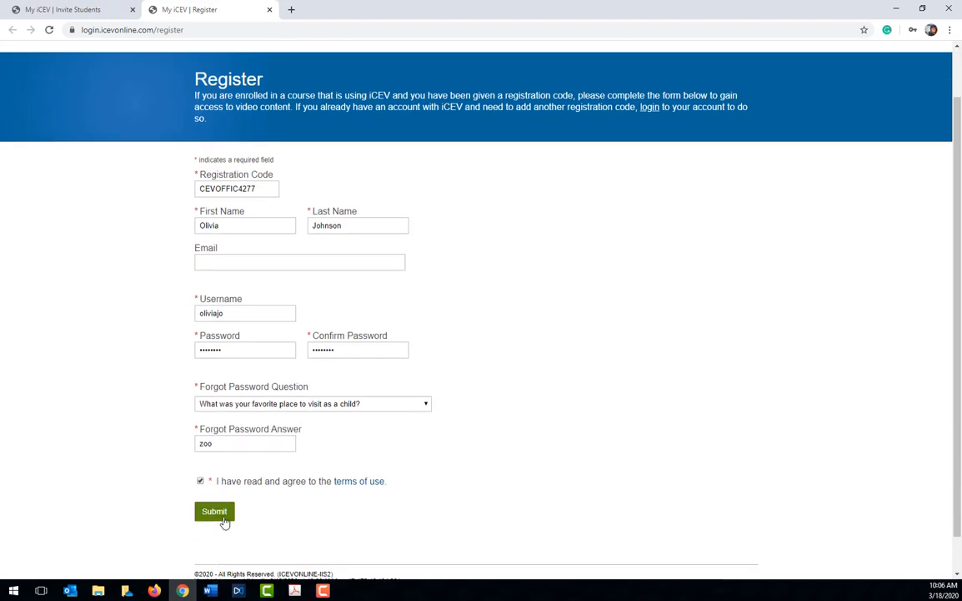
{"action": "left_click", "coordinate": [213, 510]}
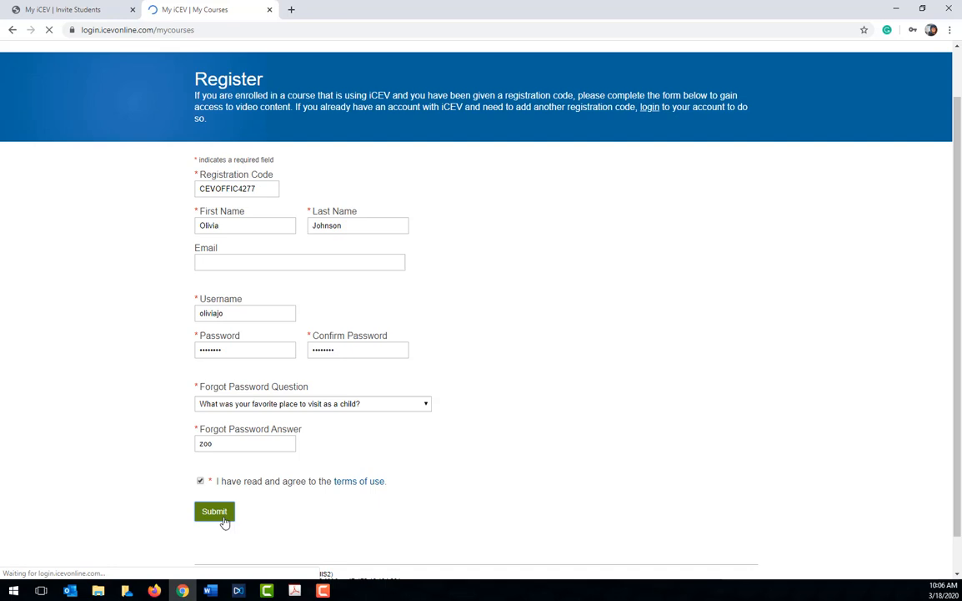
Close the registered student's tab to return to the Invite Students instructions
{"action": "left_click", "coordinate": [215, 510]}
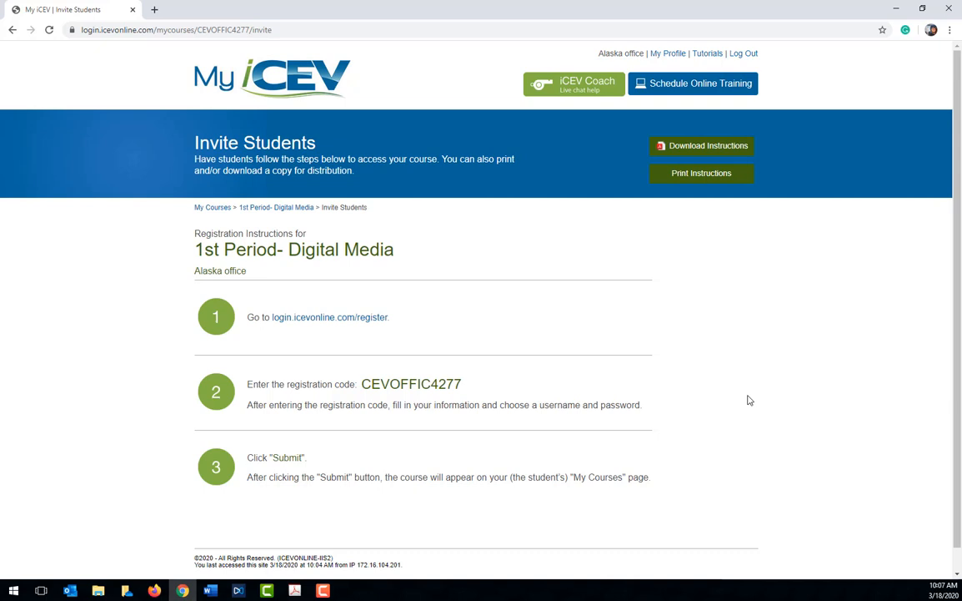
{"action": "mouse_move", "coordinate": [704, 188]}
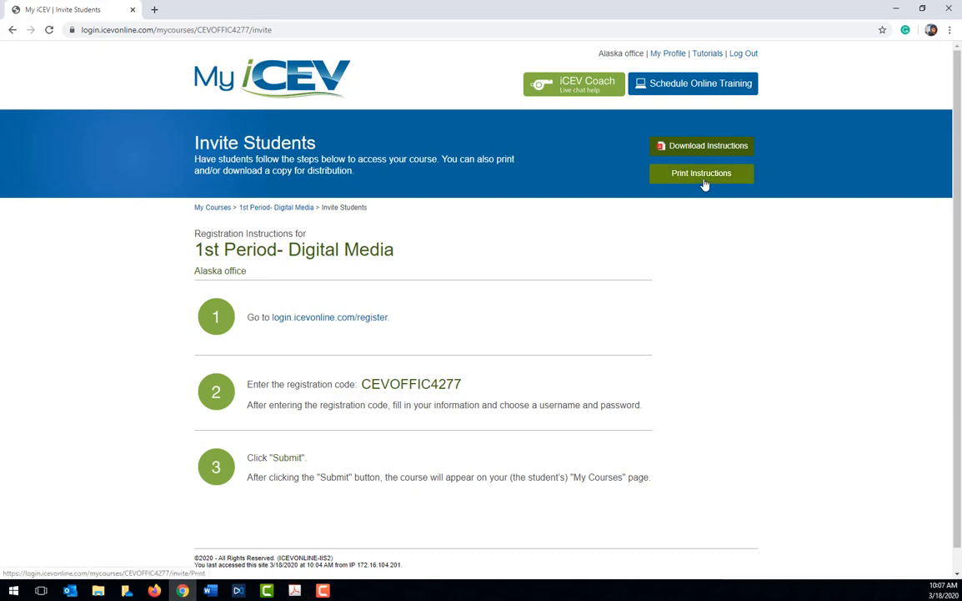
Print the printable instructions page with the destination set to Save as PDF
{"action": "left_click", "coordinate": [701, 173]}
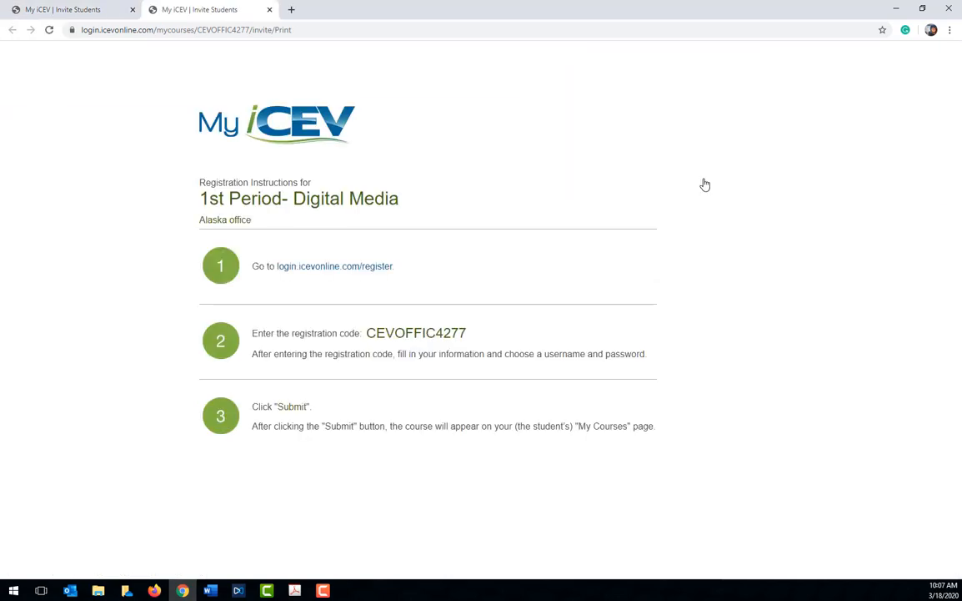
{"action": "mouse_move", "coordinate": [481, 209]}
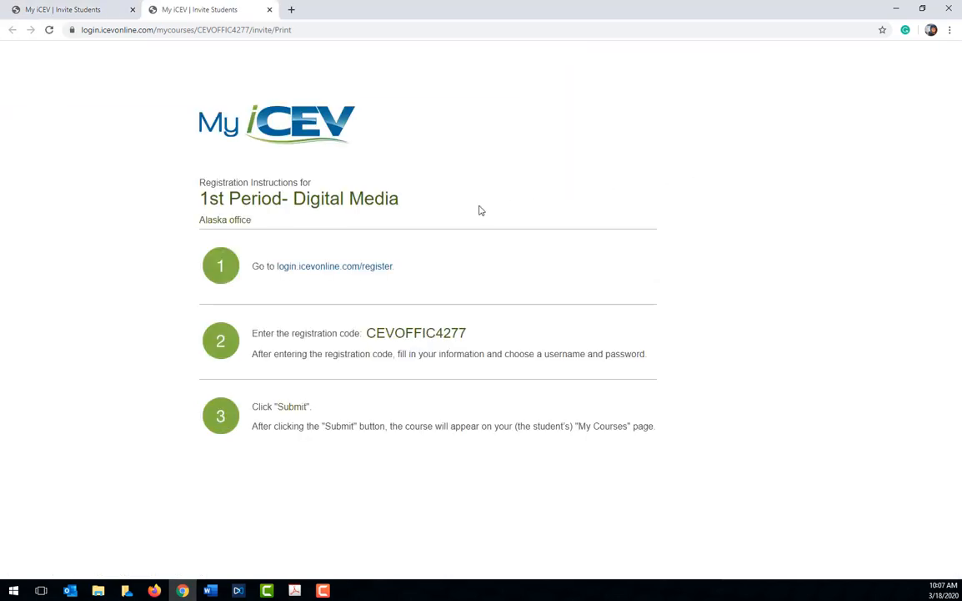
{"action": "right_click", "coordinate": [481, 210]}
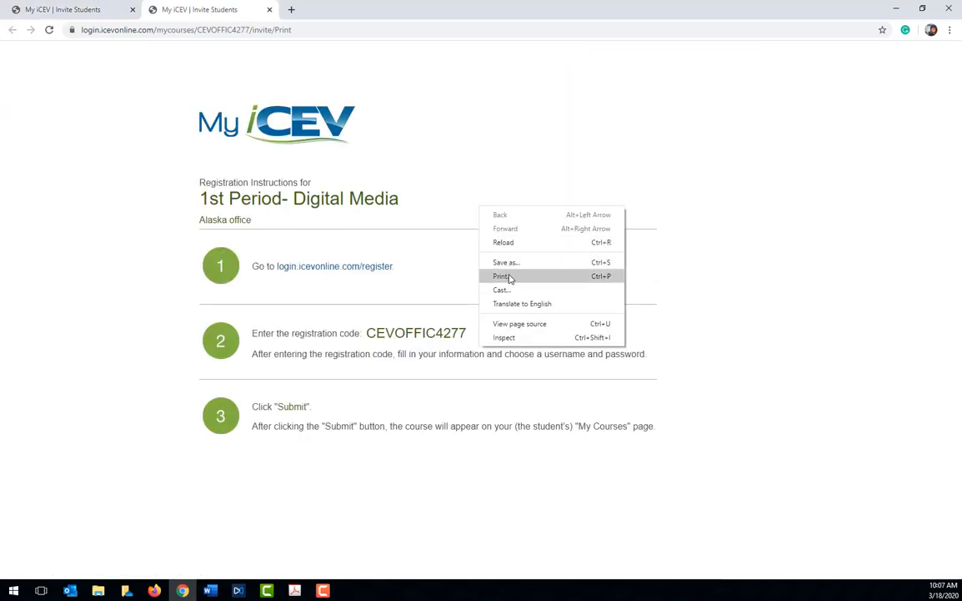
{"action": "left_click", "coordinate": [501, 276]}
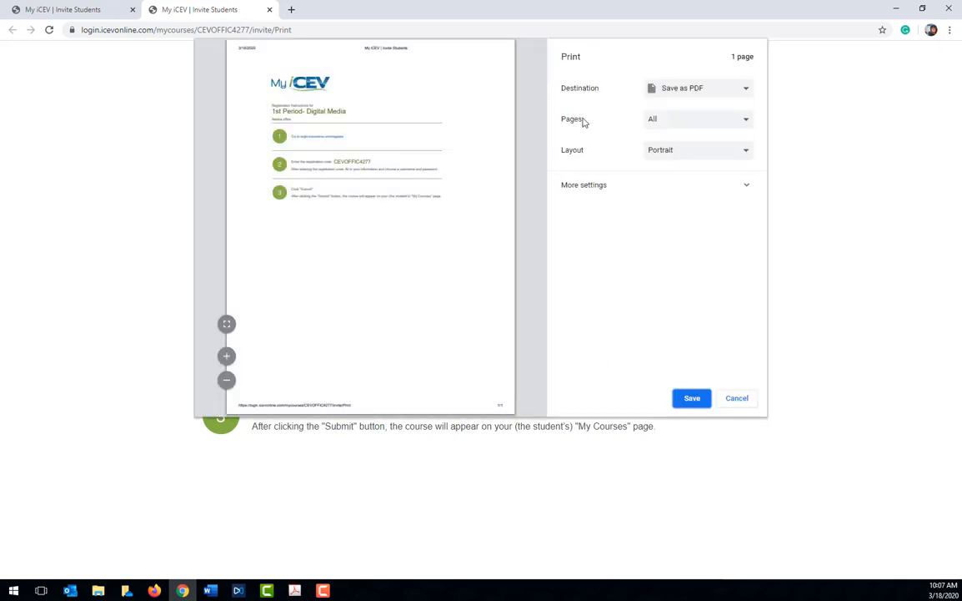
{"action": "left_click", "coordinate": [695, 86]}
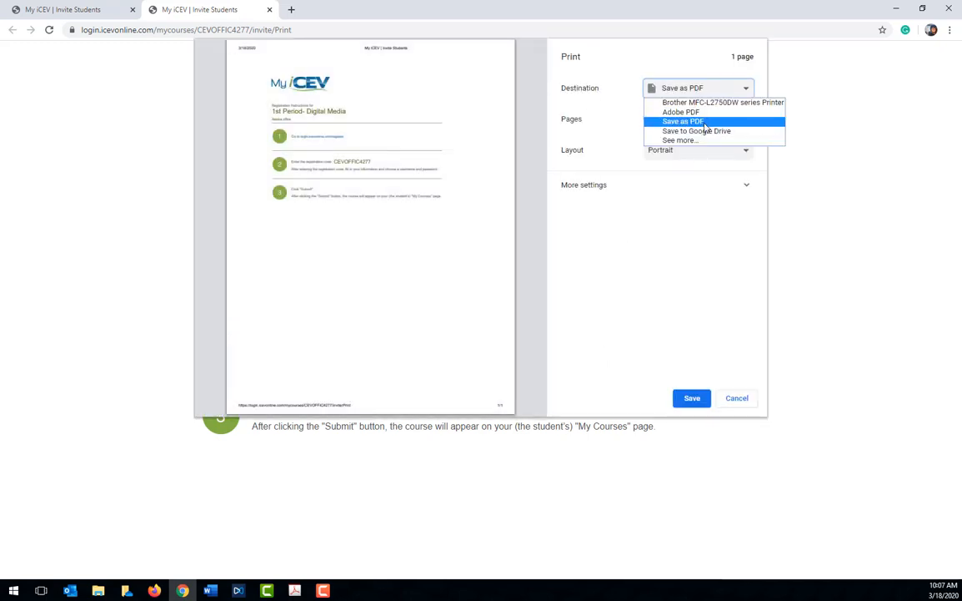
{"action": "left_click", "coordinate": [673, 121]}
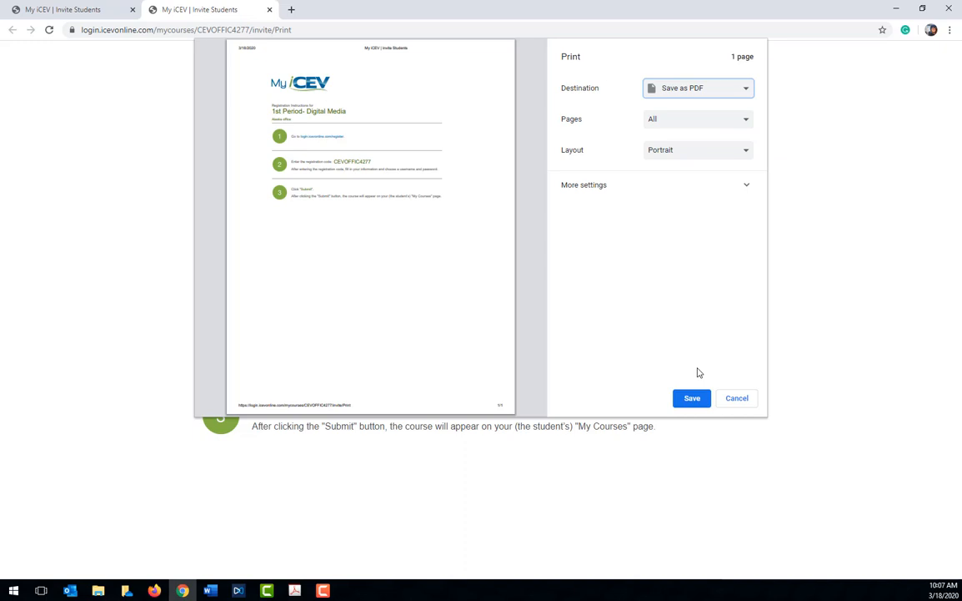
{"action": "left_click", "coordinate": [691, 398]}
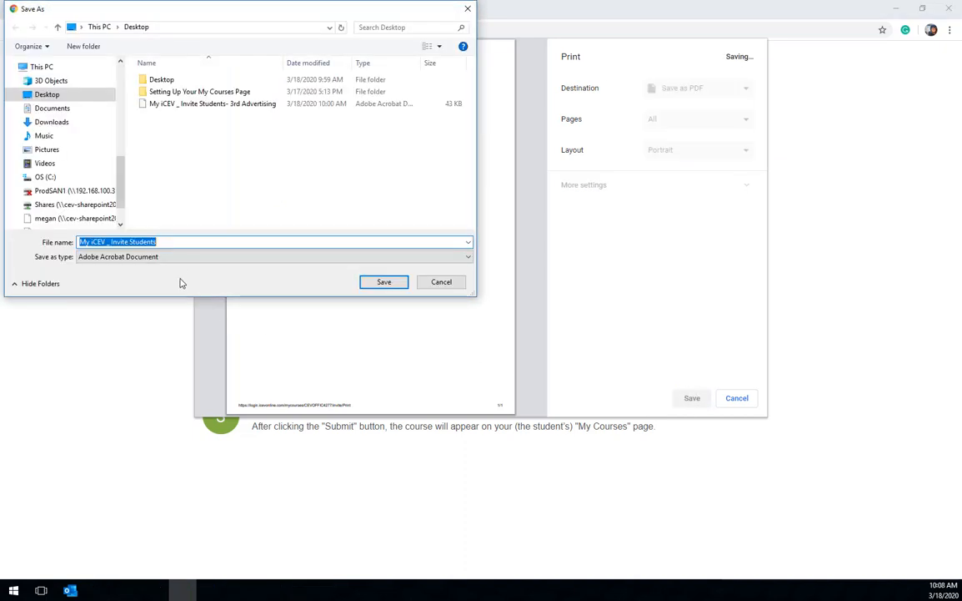
Rename the PDF to end with '1st Digital Media' and save it to the Desktop
{"action": "left_click", "coordinate": [173, 241]}
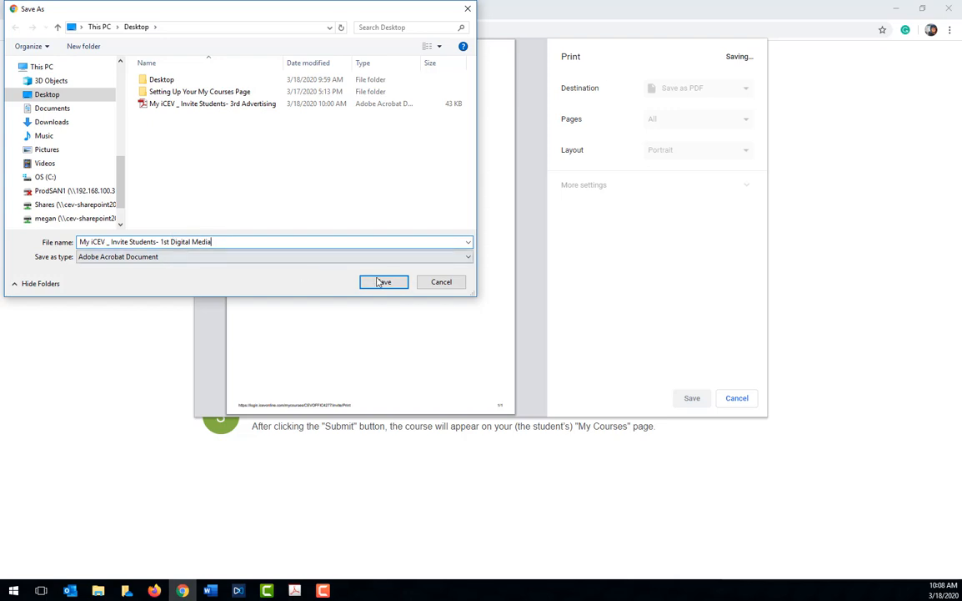
{"action": "left_click", "coordinate": [383, 281]}
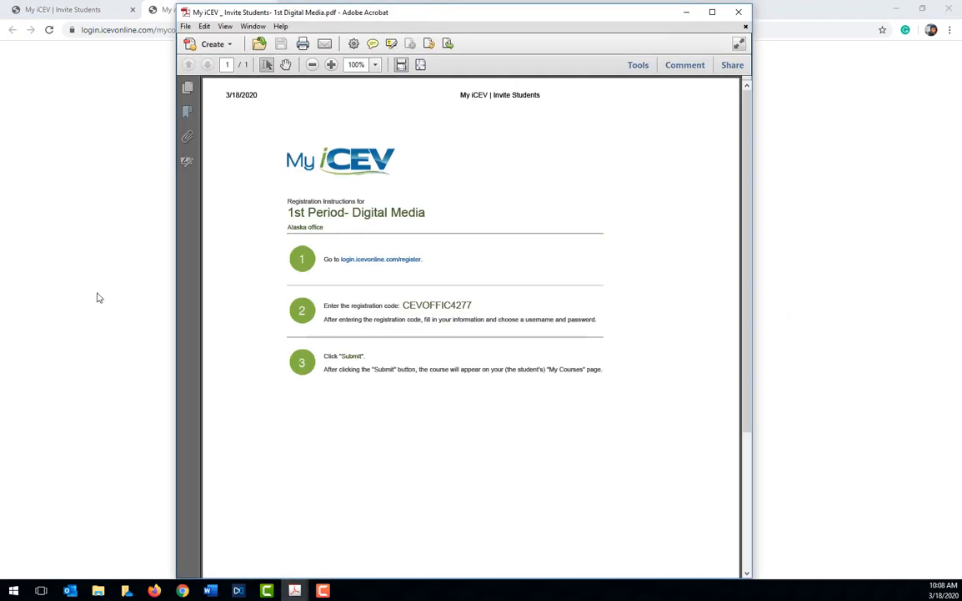
{"action": "mouse_move", "coordinate": [97, 292]}
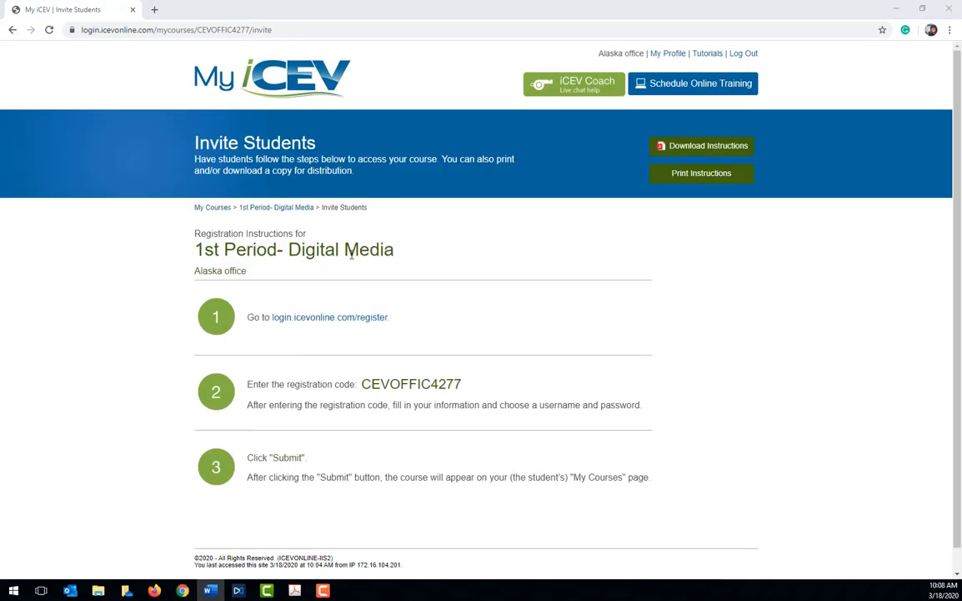
Return to the 1st Period- Digital Media course page and open Manage Roster
{"action": "left_click", "coordinate": [276, 207]}
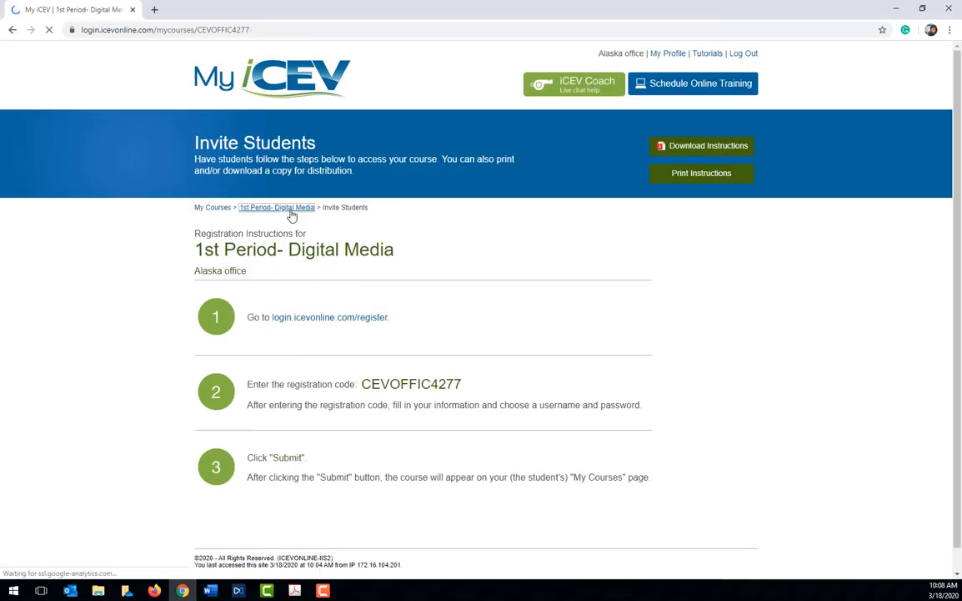
{"action": "left_click", "coordinate": [277, 207]}
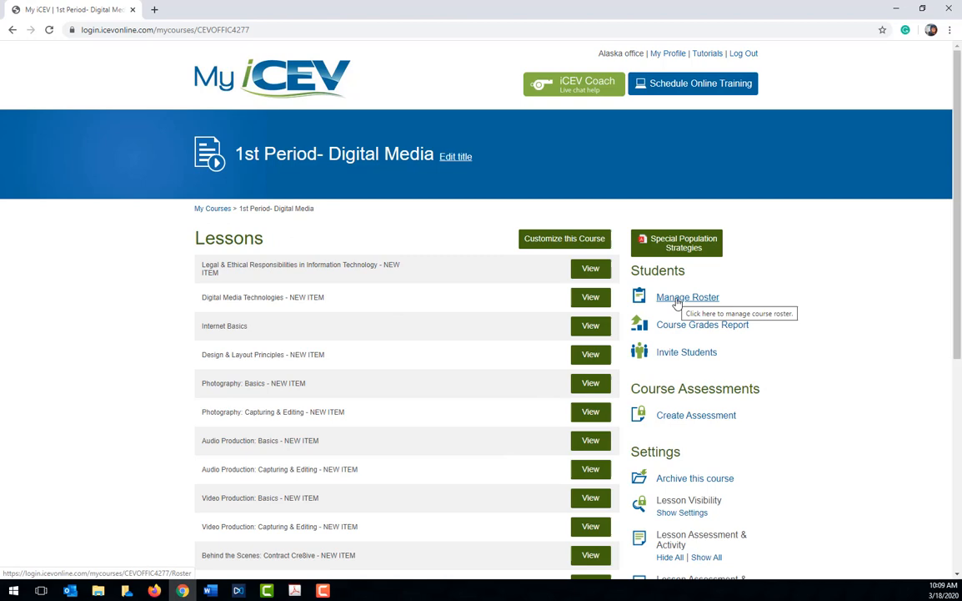
{"action": "left_click", "coordinate": [688, 297]}
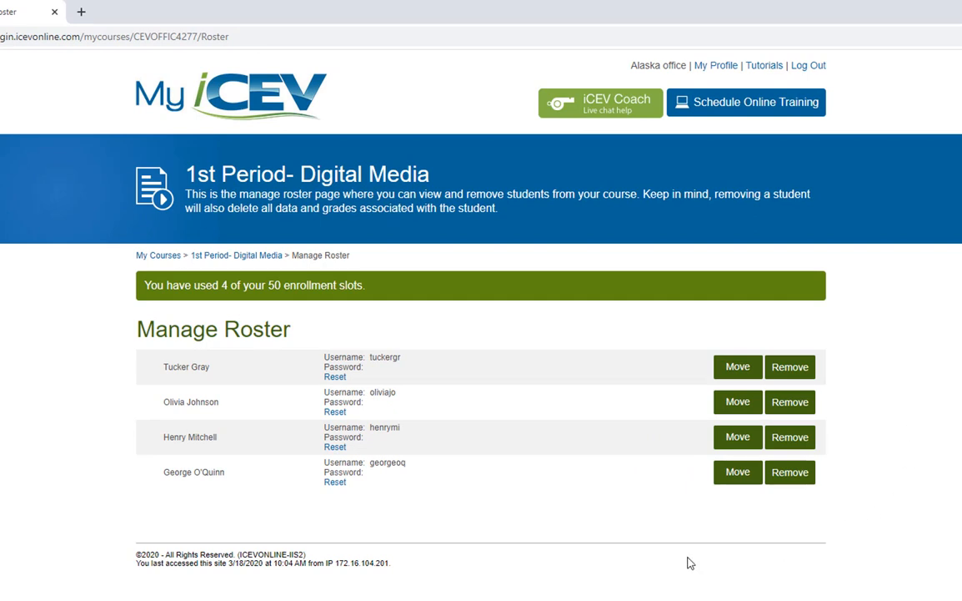
{"action": "left_click", "coordinate": [335, 377]}
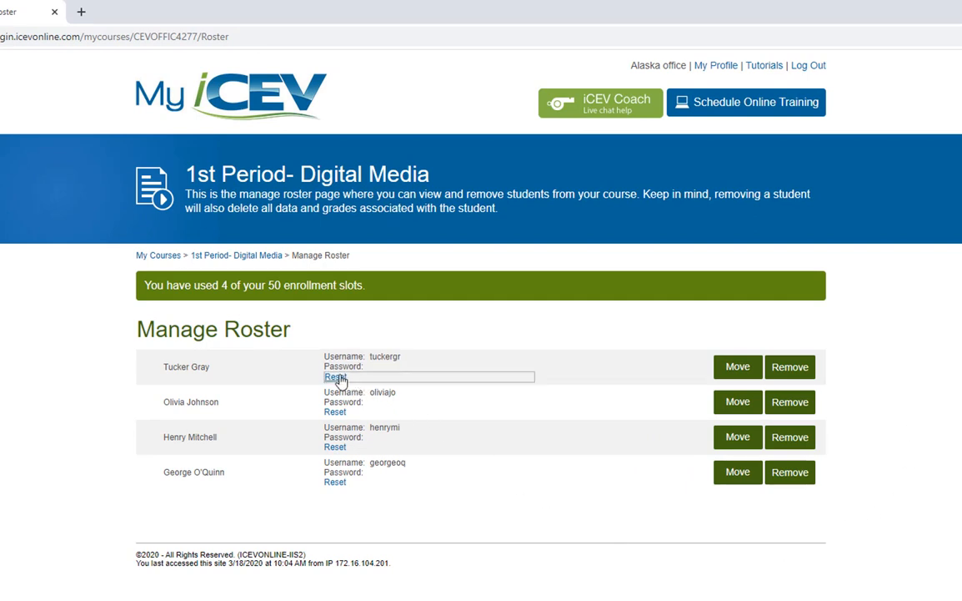
{"action": "left_click", "coordinate": [334, 376]}
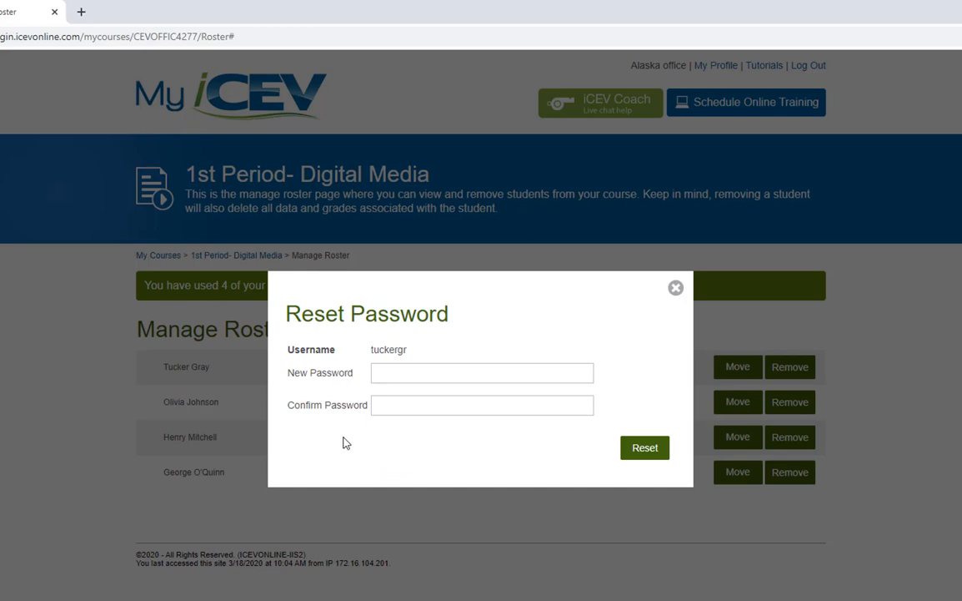
{"action": "mouse_move", "coordinate": [675, 290]}
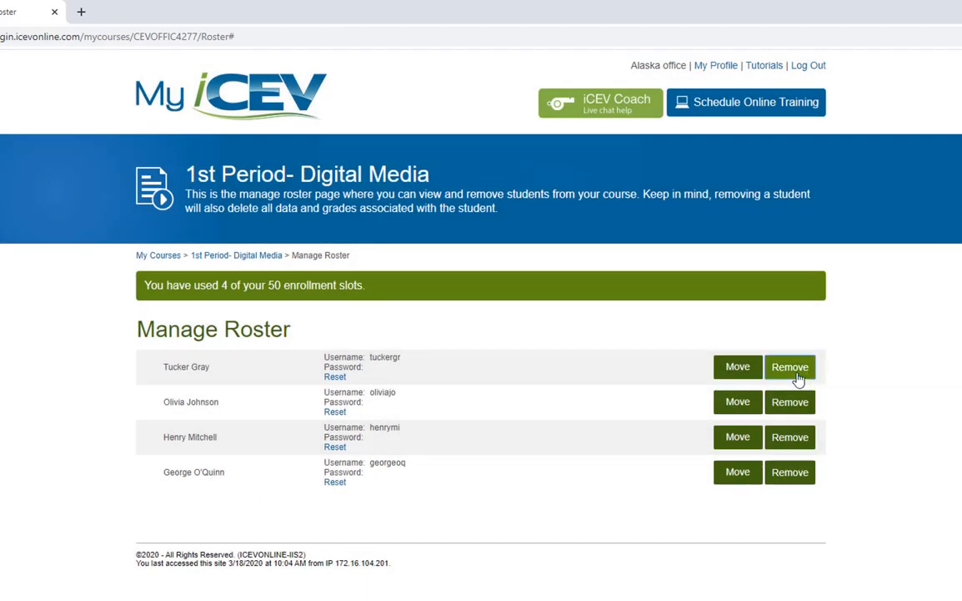
{"action": "left_click", "coordinate": [790, 367]}
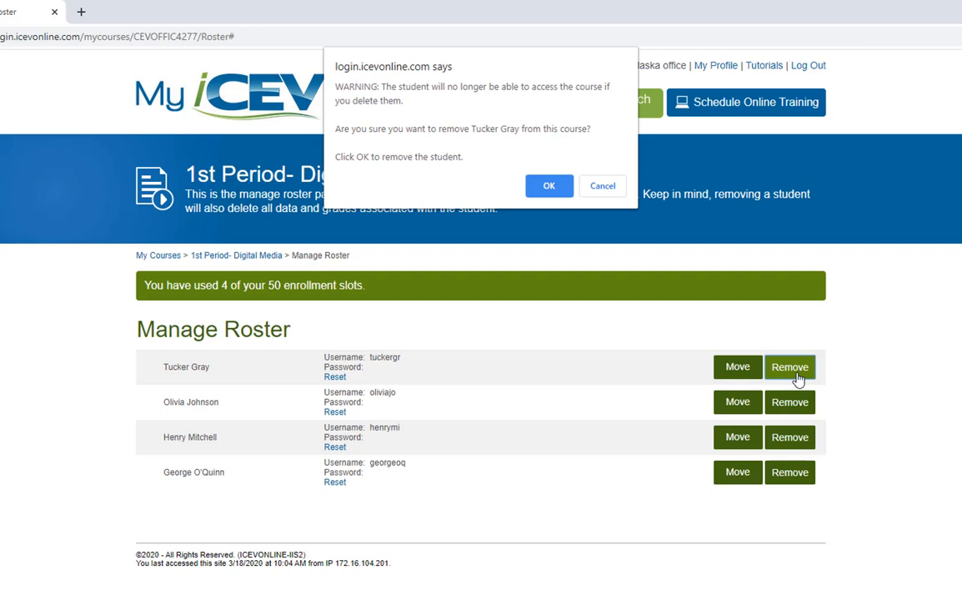
{"action": "mouse_move", "coordinate": [618, 196]}
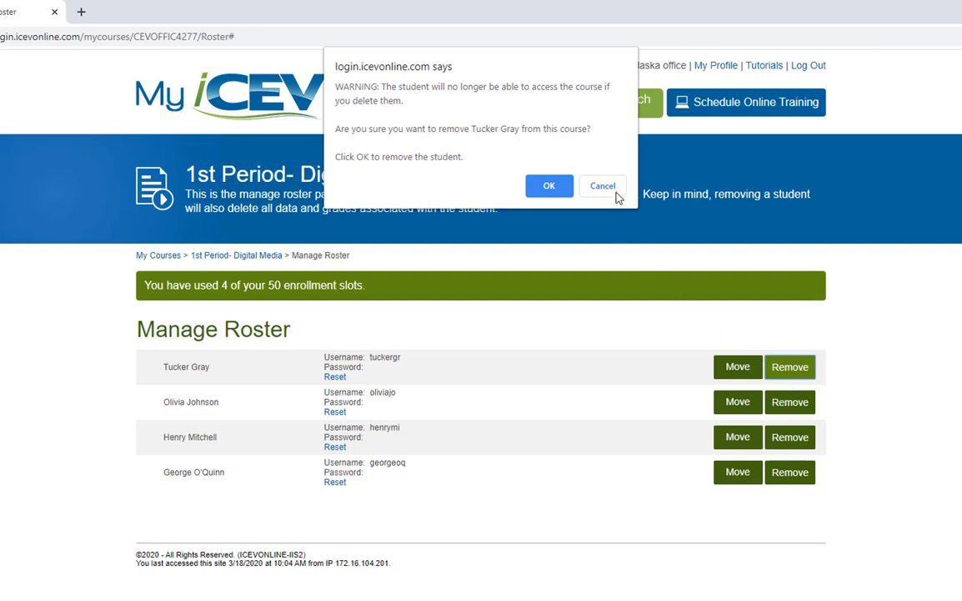
{"action": "left_click", "coordinate": [603, 186]}
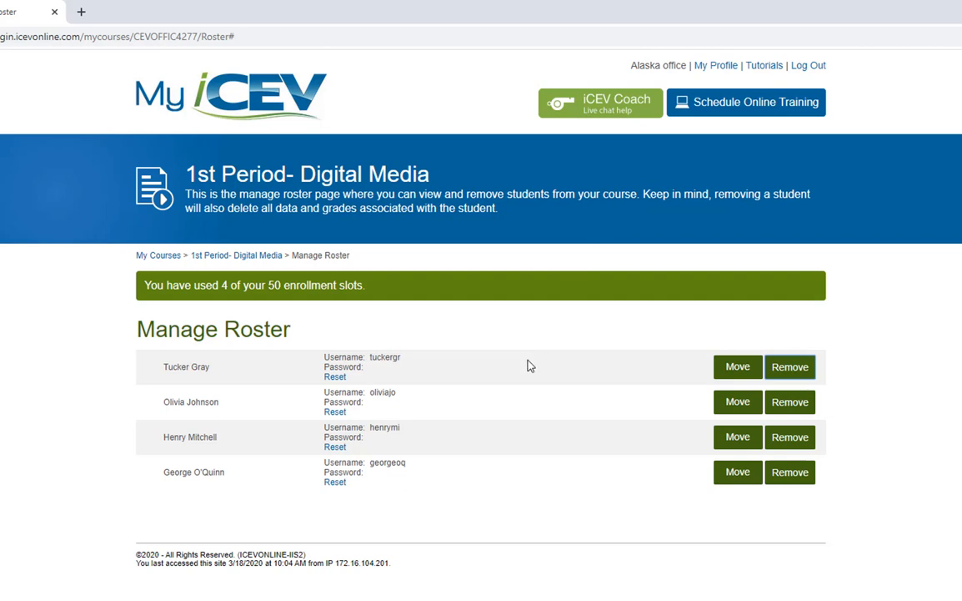
{"action": "mouse_move", "coordinate": [257, 303]}
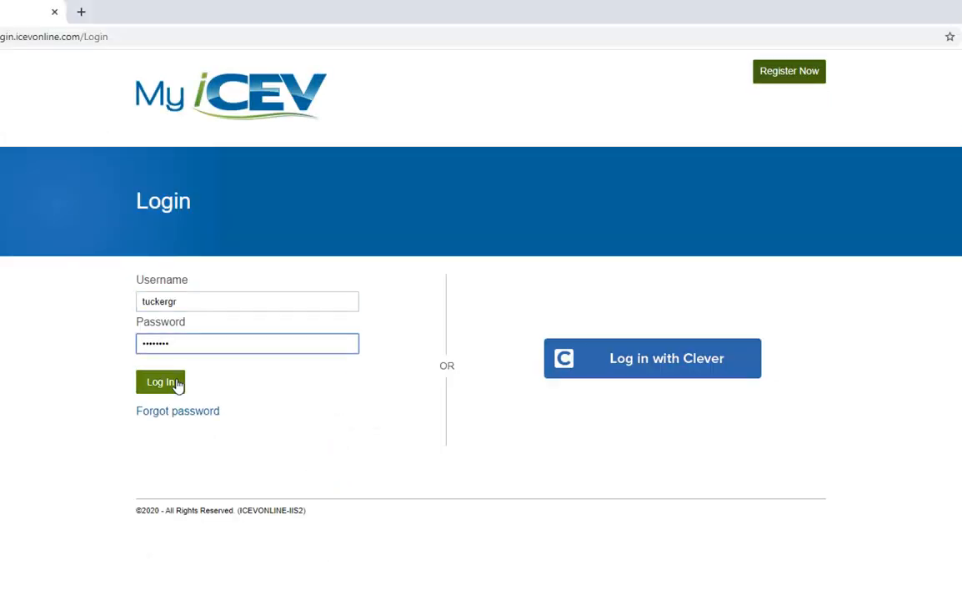
{"action": "left_click", "coordinate": [160, 381]}
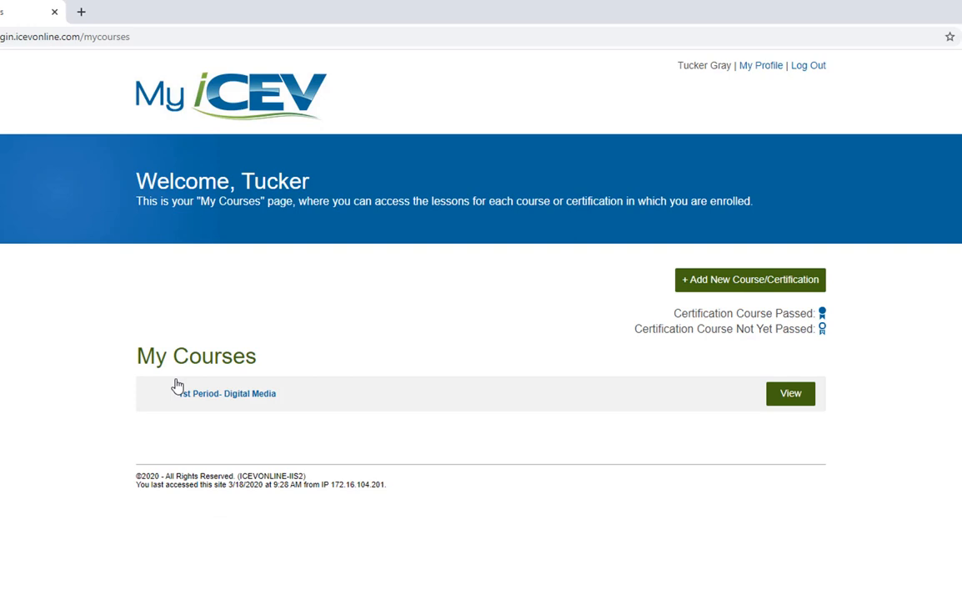
{"action": "mouse_move", "coordinate": [636, 308]}
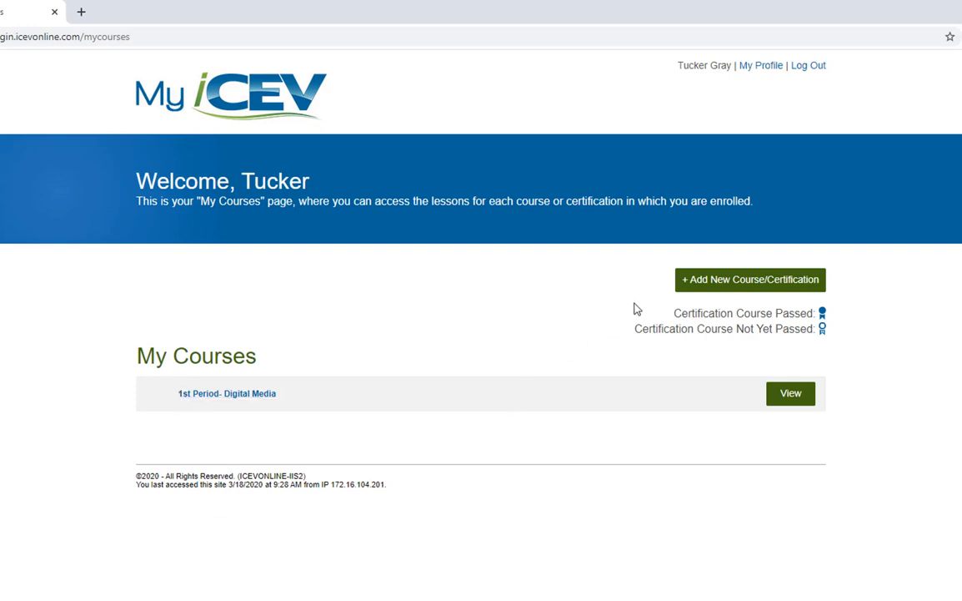
{"action": "left_click", "coordinate": [750, 280]}
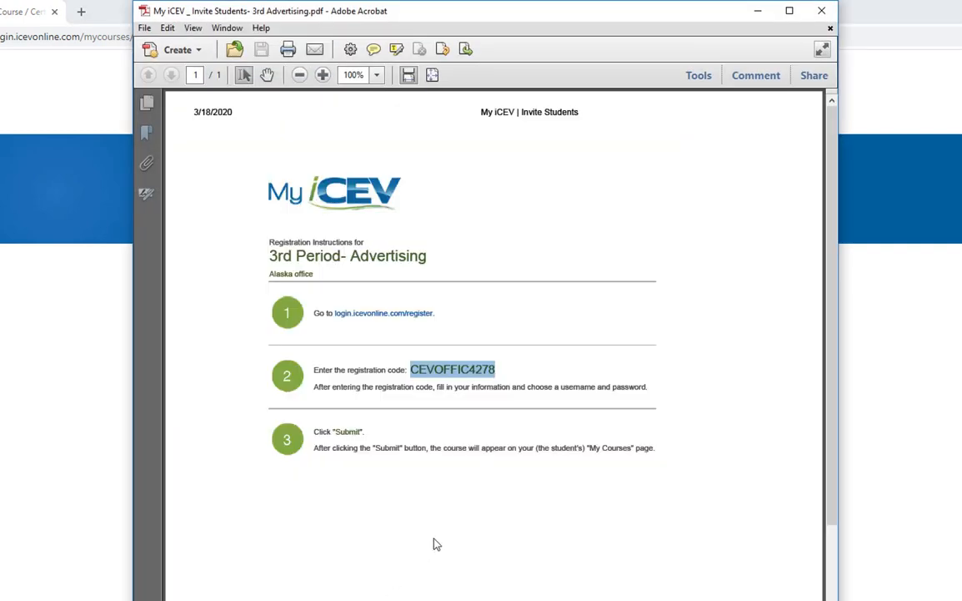
{"action": "right_click", "coordinate": [456, 368]}
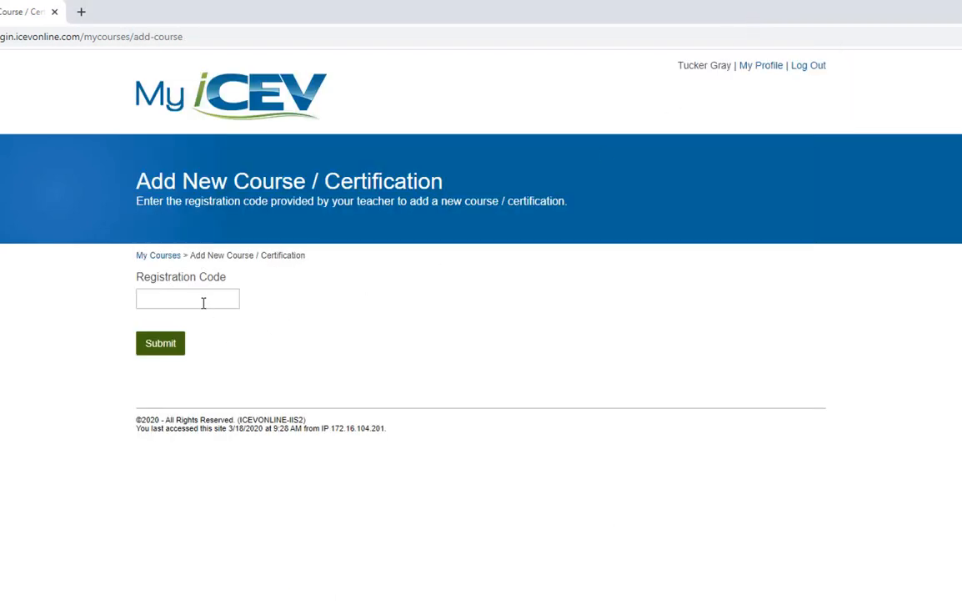
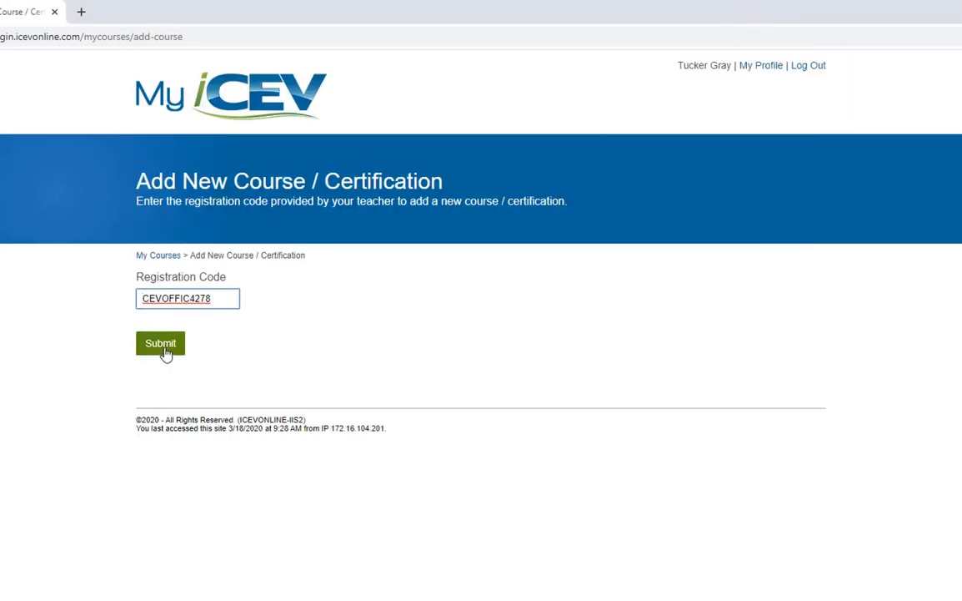
{"action": "left_click", "coordinate": [159, 343]}
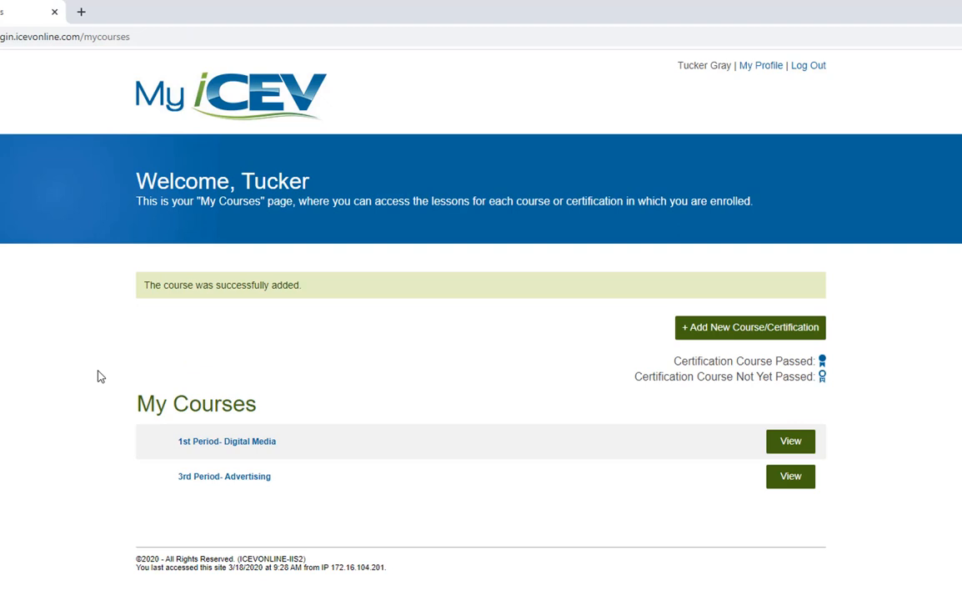
{"action": "mouse_move", "coordinate": [90, 484]}
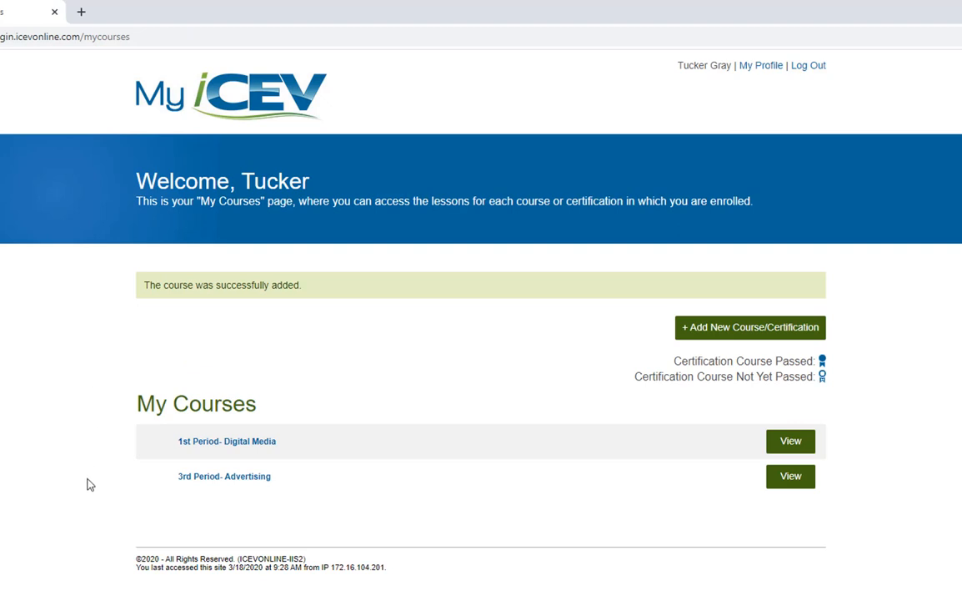